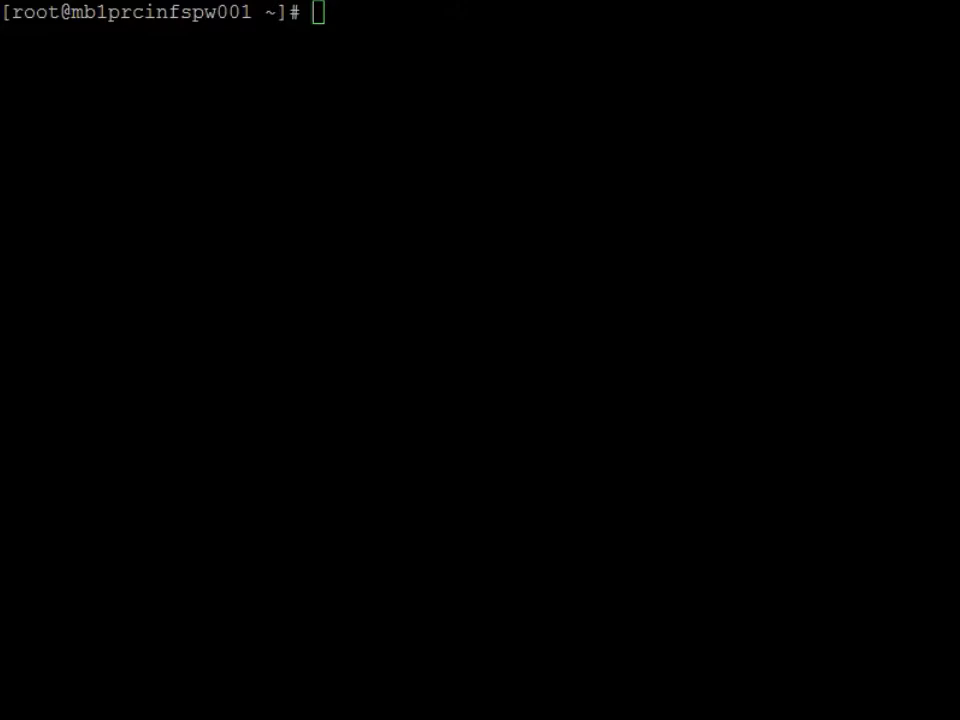
Install the spacewalk-repo-2.1-2.el6 RPM via rpm -Uvh from yum.spacewalkproject.org for RHEL 6 x86_64
{"action": "type", "text": "rpm -Uvh http://yum.spacewalkproject.org/2.1/RHEL/6/x86_64/spacewalk-repo-2.1-2.el6.noarch.rpm"}
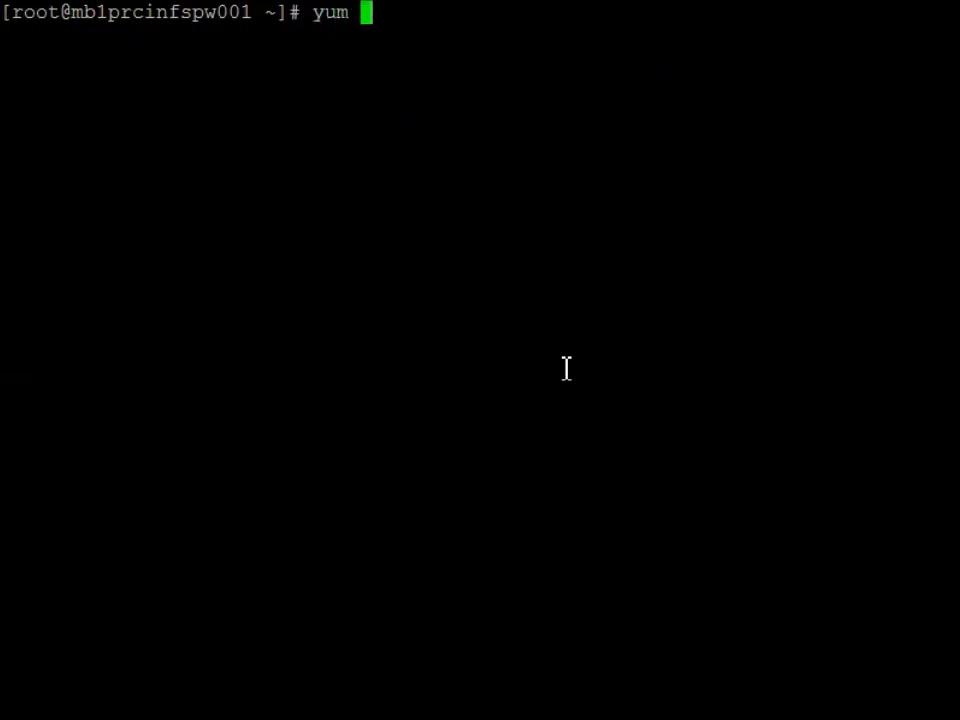
List enabled repositories with yum repolist to confirm spacewalk, epel and jpackage-generic are present
{"action": "type", "text": "repolist"}
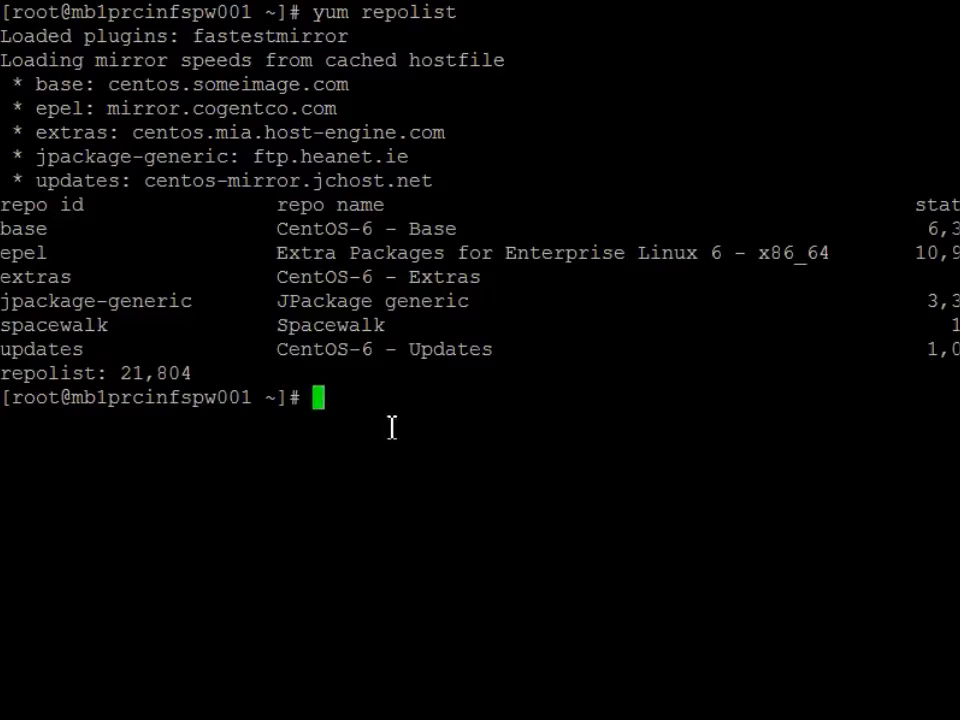
Run yum install spacewalk-postgresql and let it resolve dependencies to the 449-package summary
{"action": "type", "text": "yum install spacewalk-postgresql"}
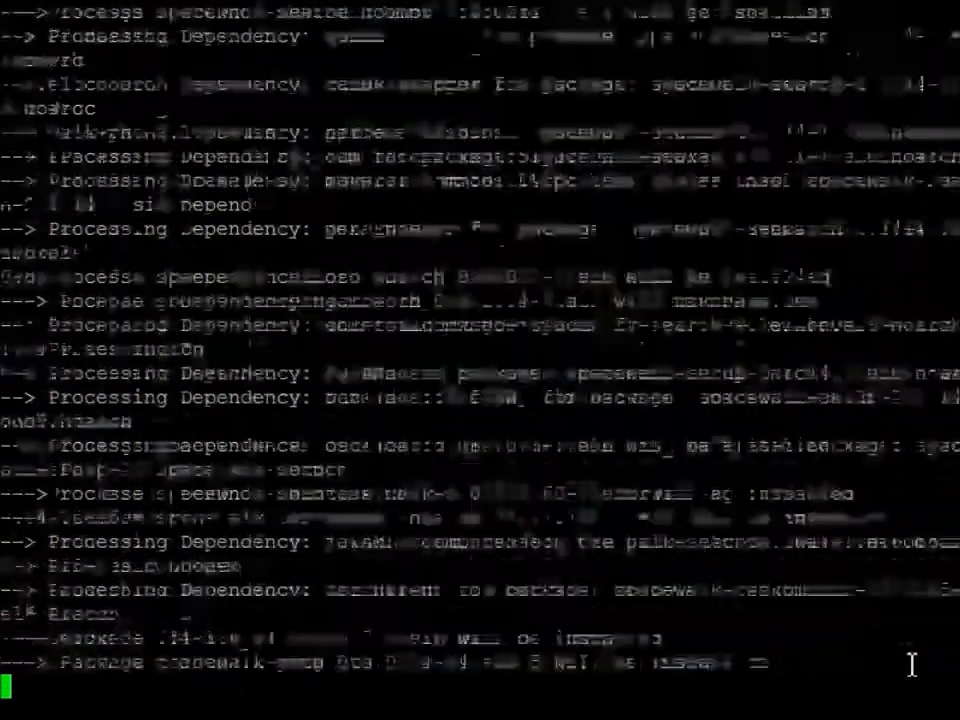
{"action": "scroll", "scroll_direction": "down", "scroll_amount": 3}
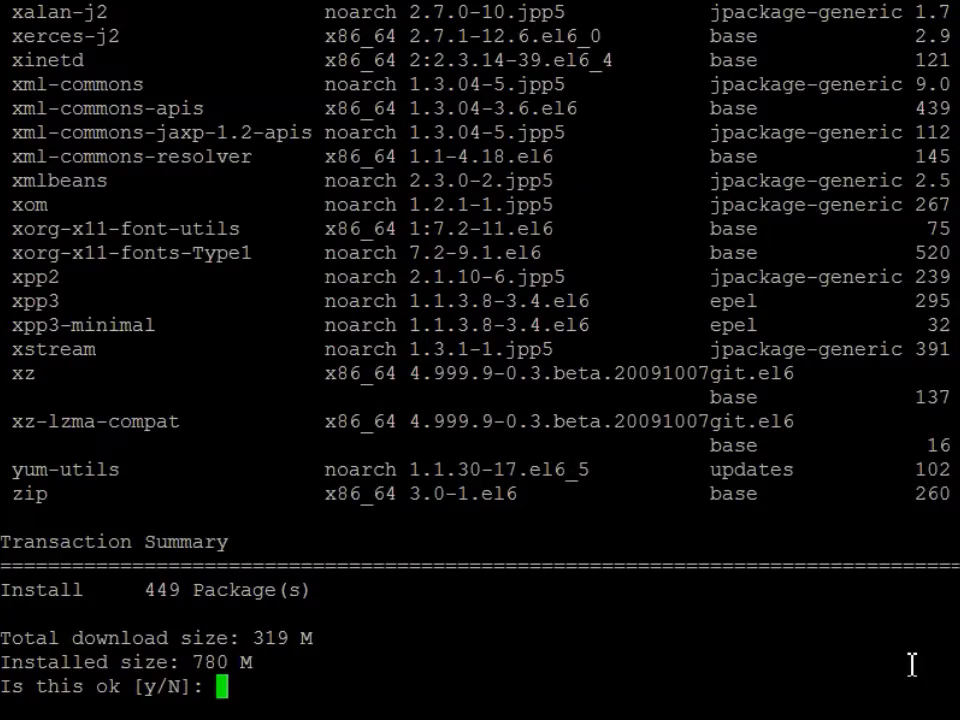
Confirm the 449-package transaction with y and let all packages download until the JPackage key prompt
{"action": "type", "text": "y"}
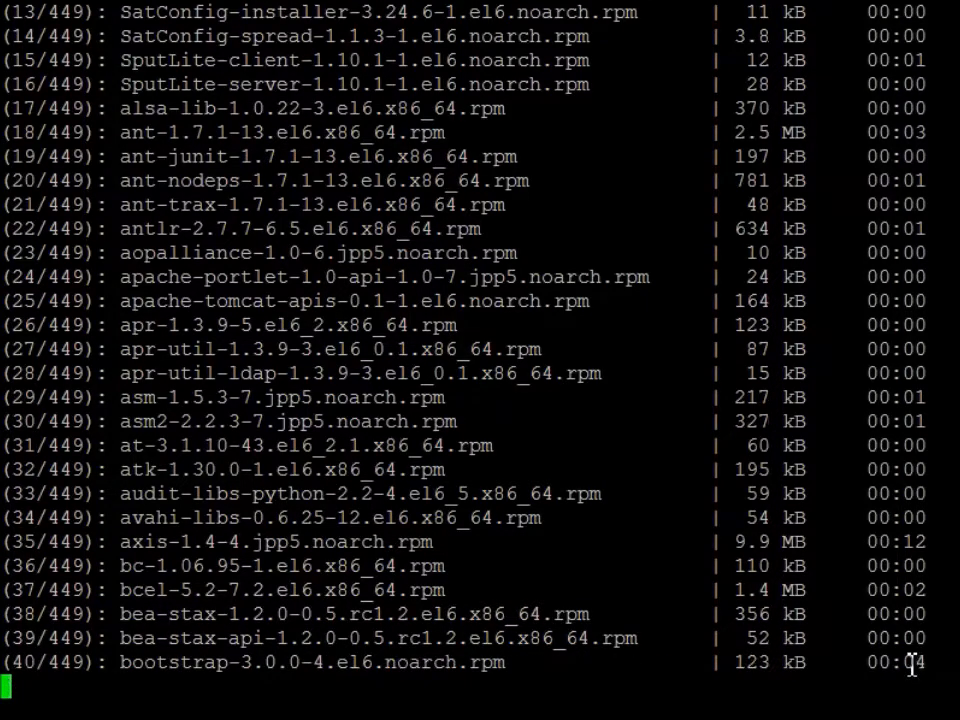
{"action": "scroll", "scroll_direction": "down", "scroll_amount": 3}
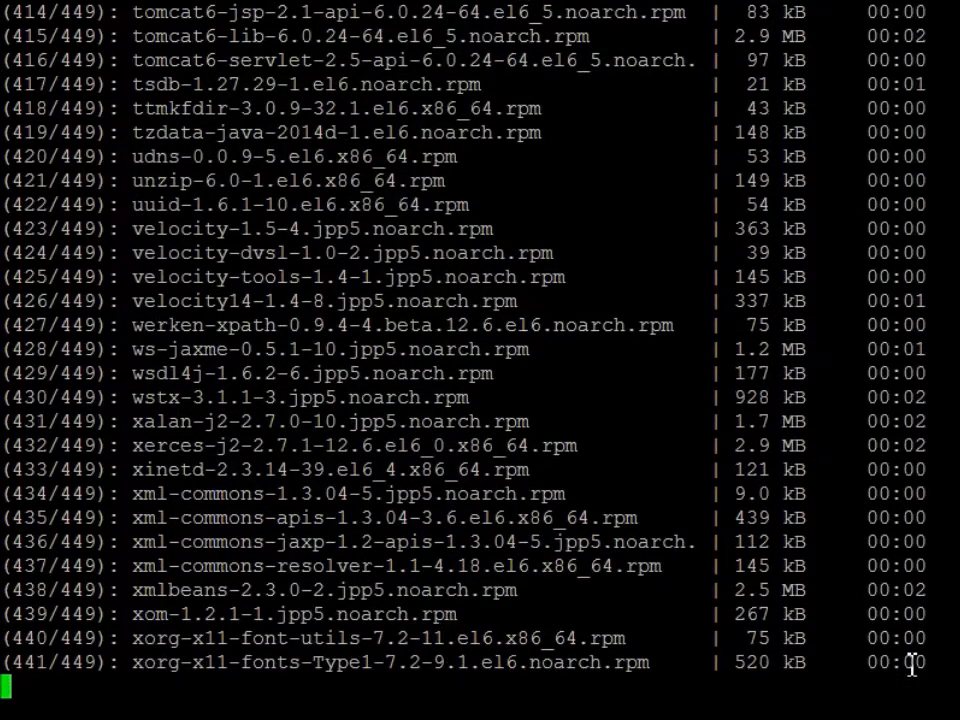
{"action": "scroll", "scroll_direction": "down", "scroll_amount": 3}
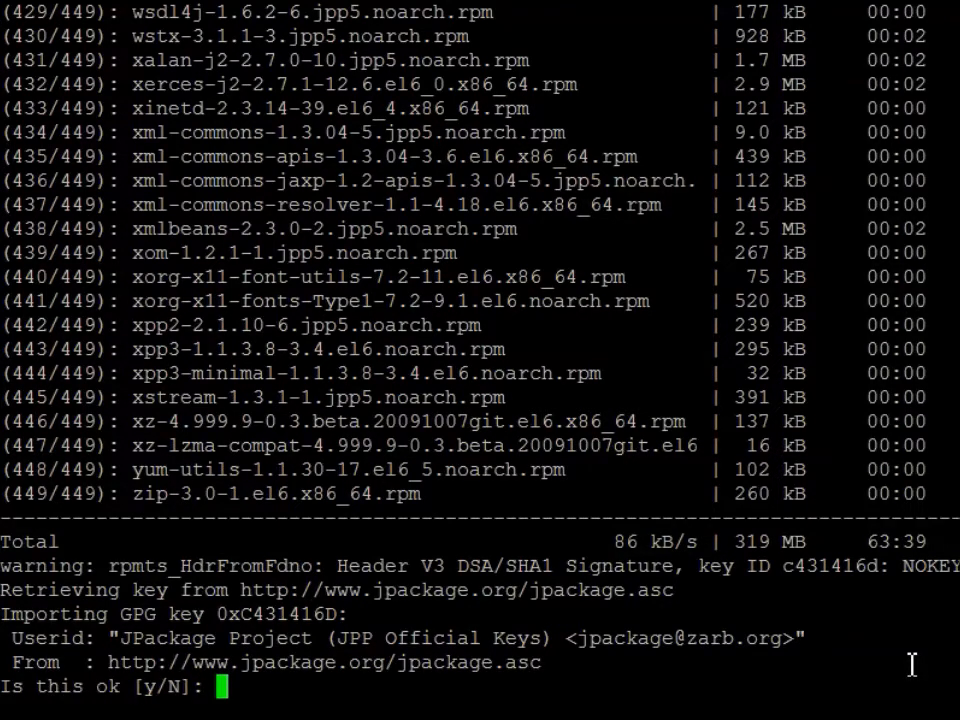
Accept the JPackage, EPEL and Spacewalk GPG signing keys so the install completes
{"action": "type", "text": "y"}
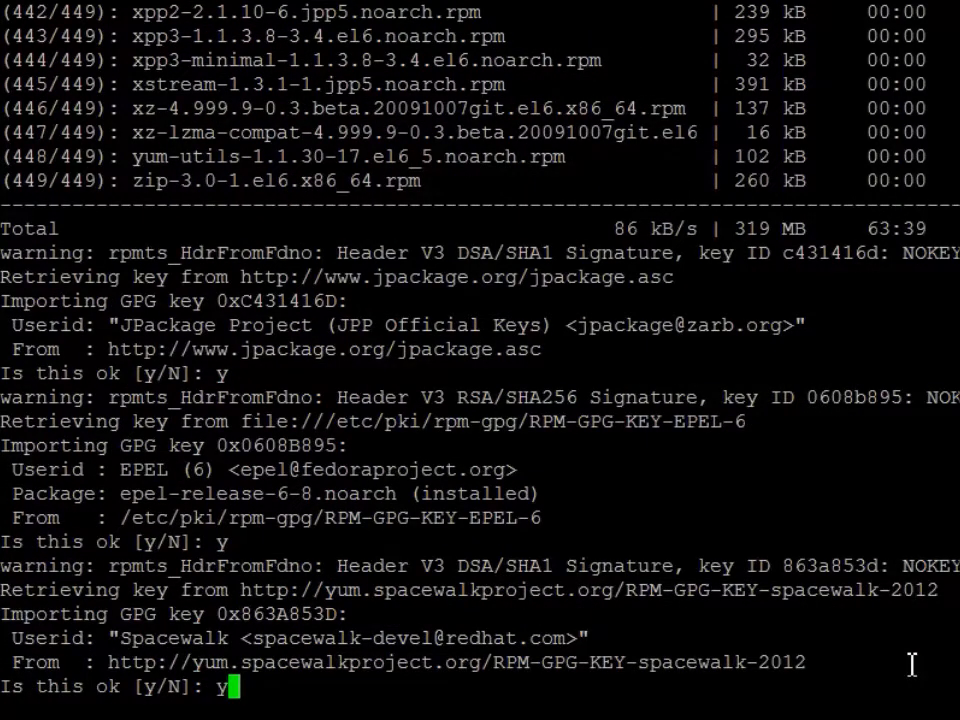
{"action": "key", "text": "Return"}
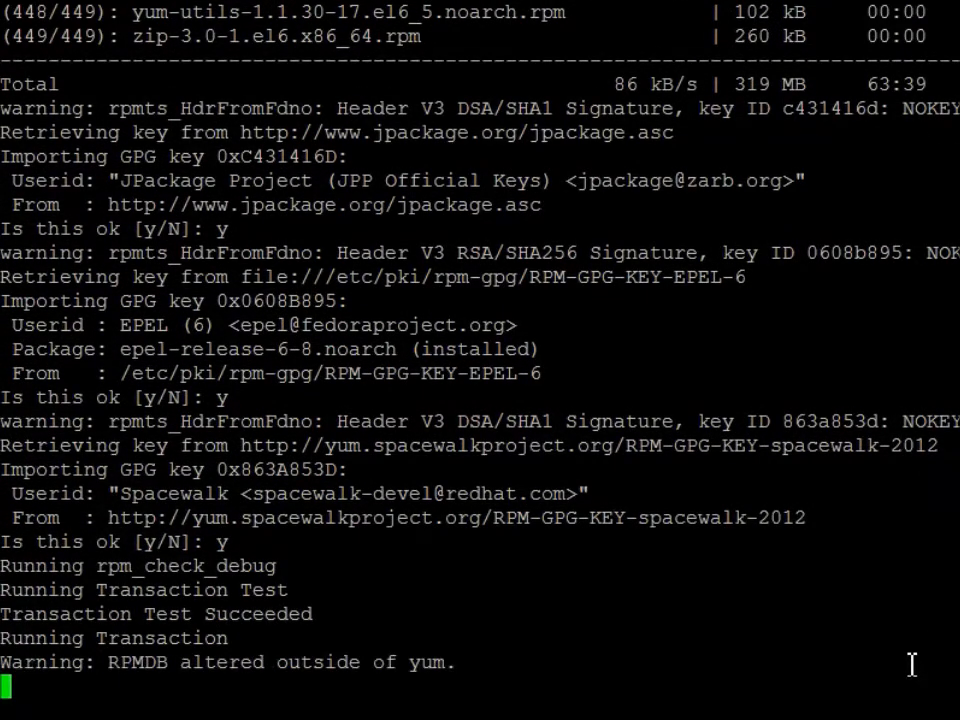
{"action": "scroll", "scroll_direction": "down", "scroll_amount": 3}
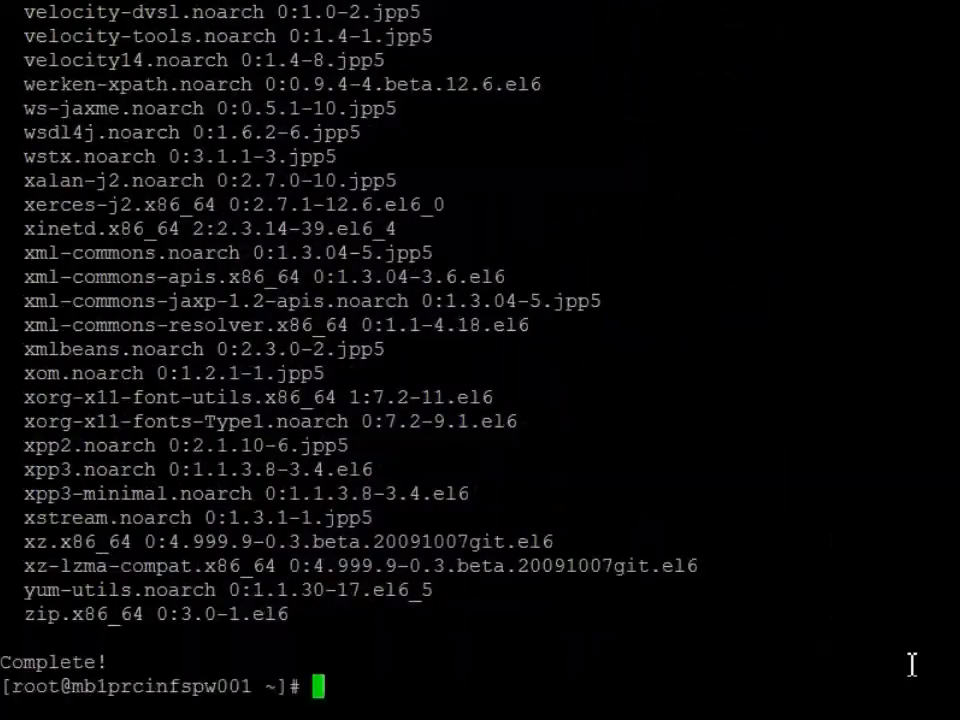
Launch spacewalk-setup --disconnected to populate the PostgreSQL database
{"action": "type", "text": "spacewalk-setup --disconnected"}
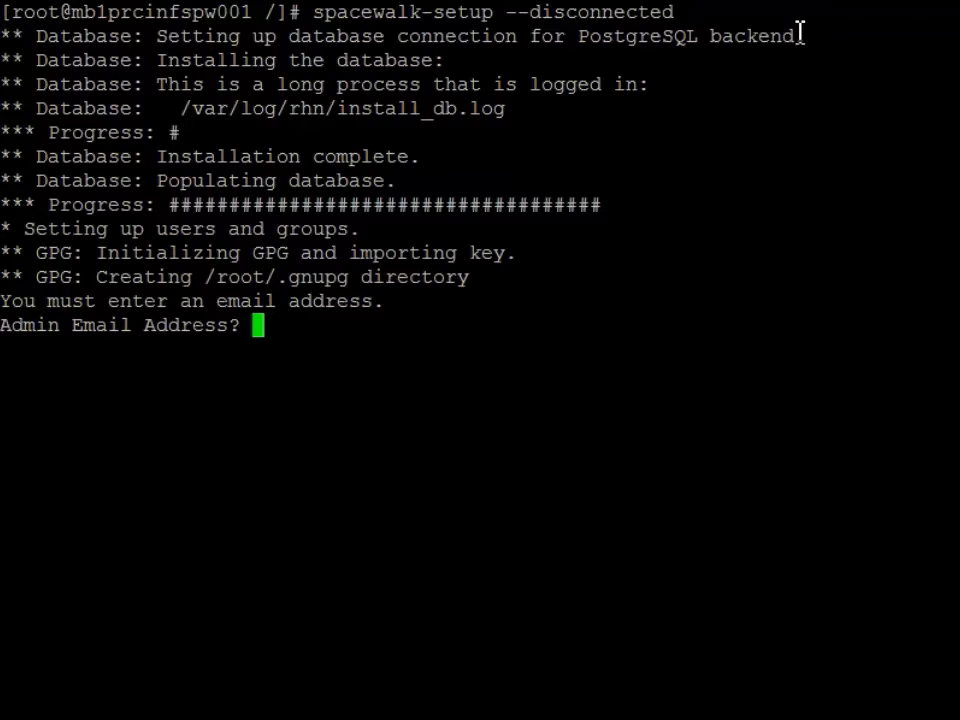
Answer the certificate prompts with organization binglab, city Norcross, state GA, country US
{"action": "type", "text": "rot"}
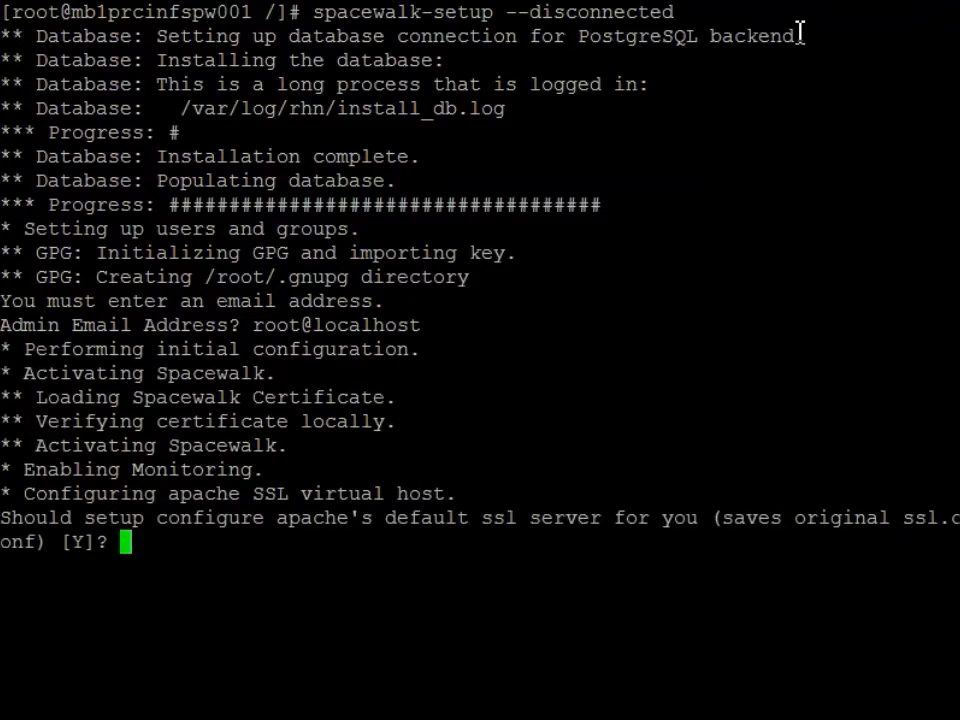
{"action": "type", "text": "y"}
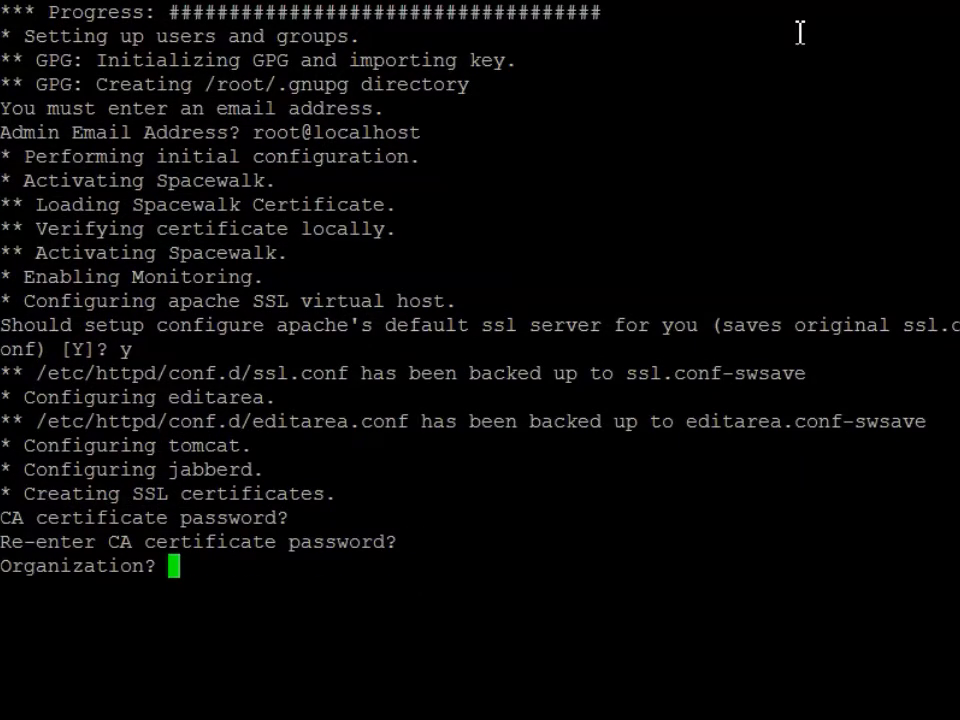
{"action": "type", "text": "Spac"}
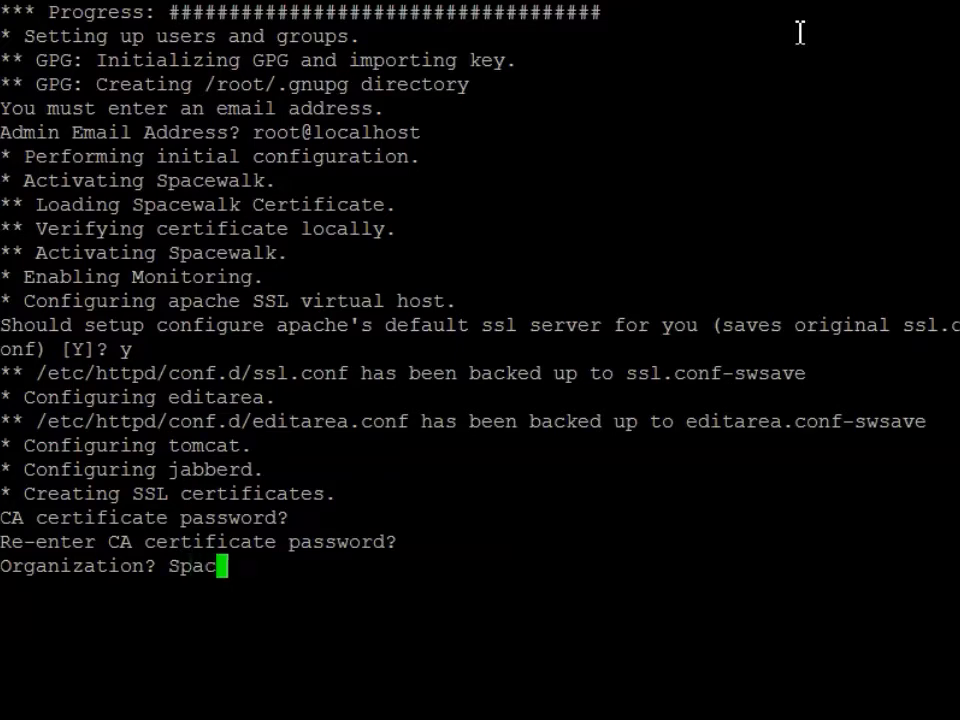
{"action": "type", "text": "ew"}
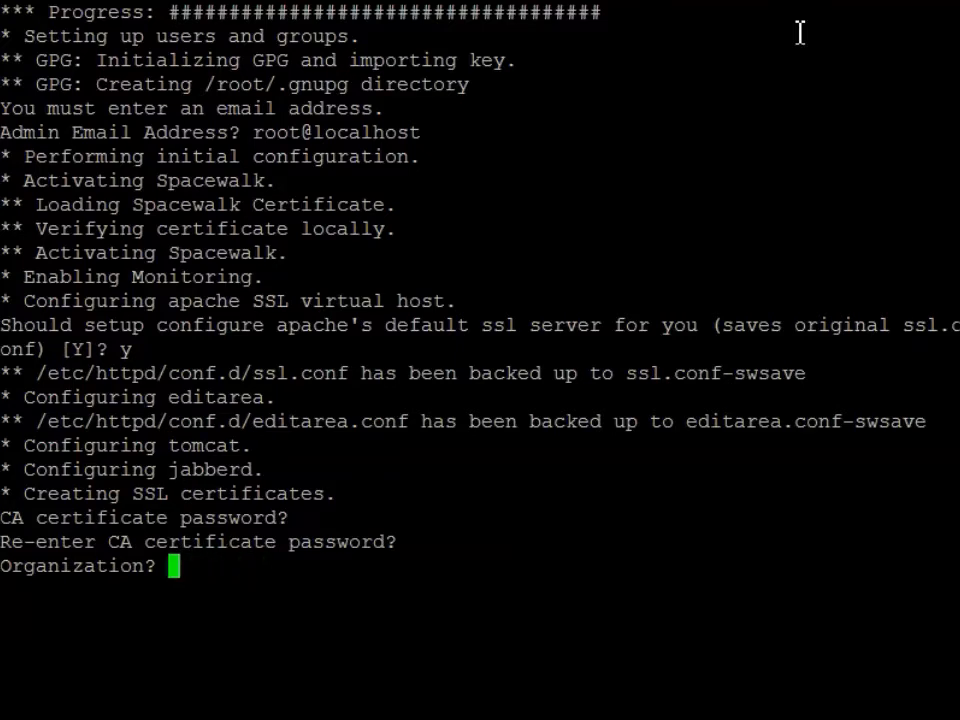
{"action": "type", "text": "binglab"}
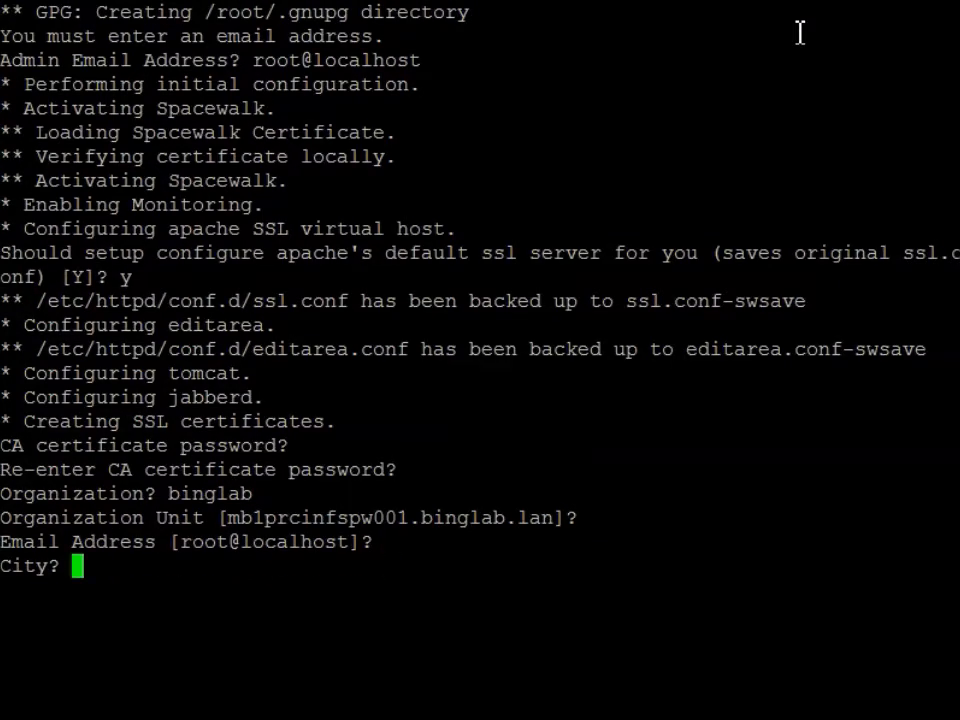
{"action": "type", "text": "Norcross"}
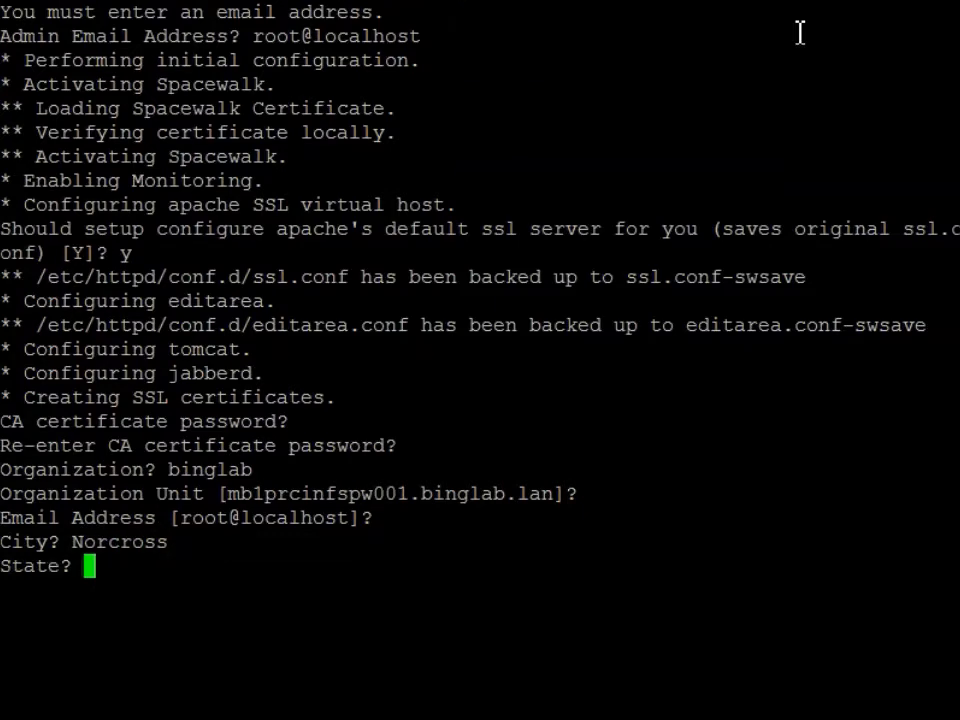
{"action": "type", "text": "GA"}
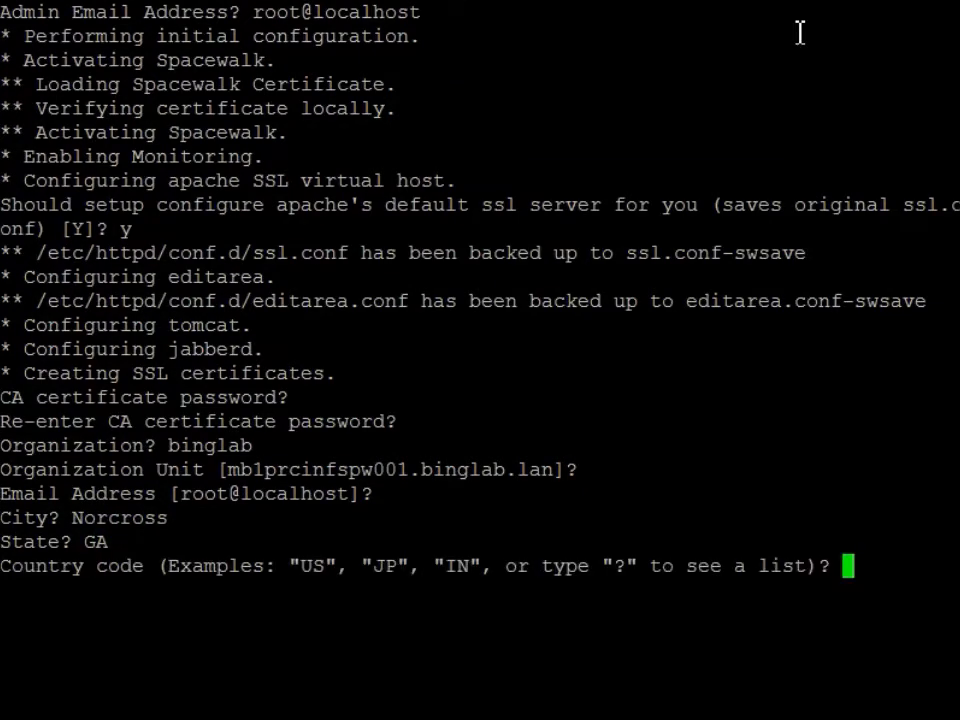
{"action": "type", "text": "US"}
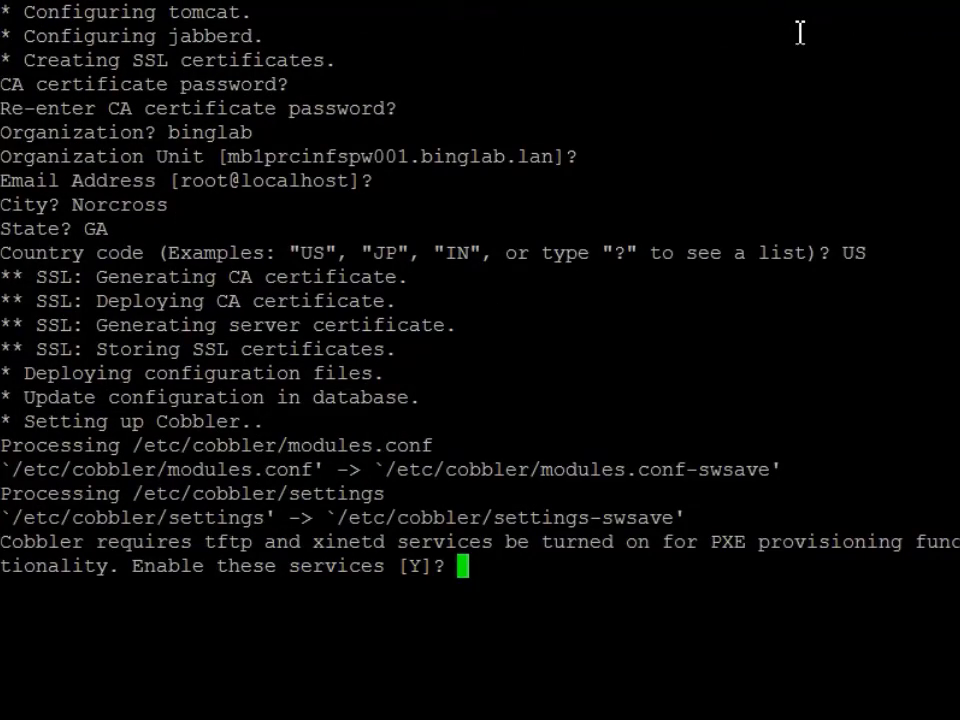
{"action": "type", "text": "y"}
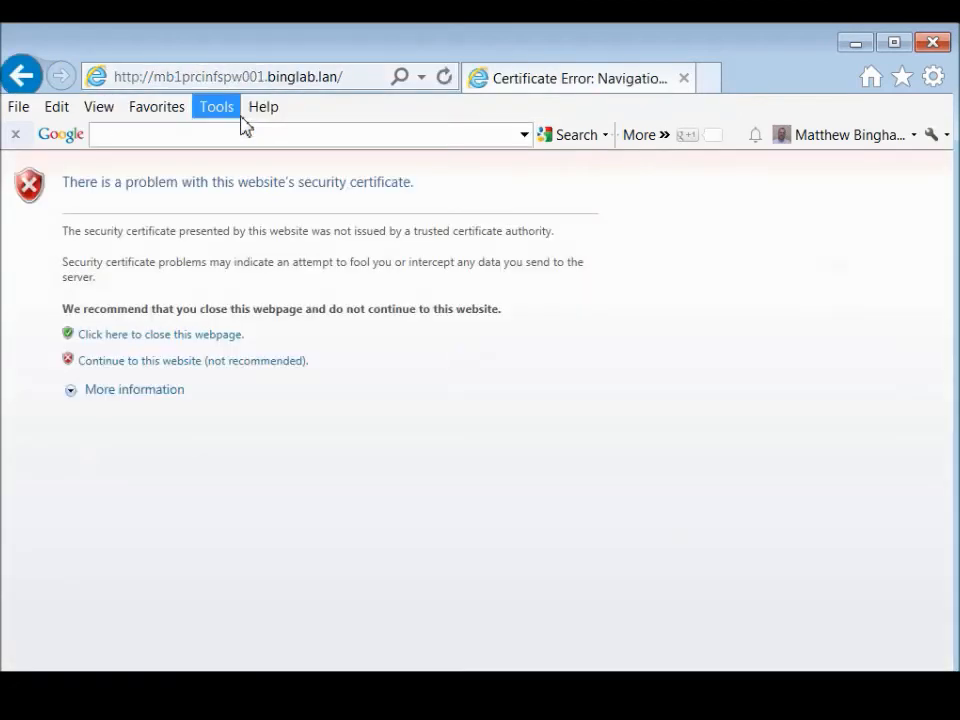
{"action": "mouse_move", "coordinate": [590, 370]}
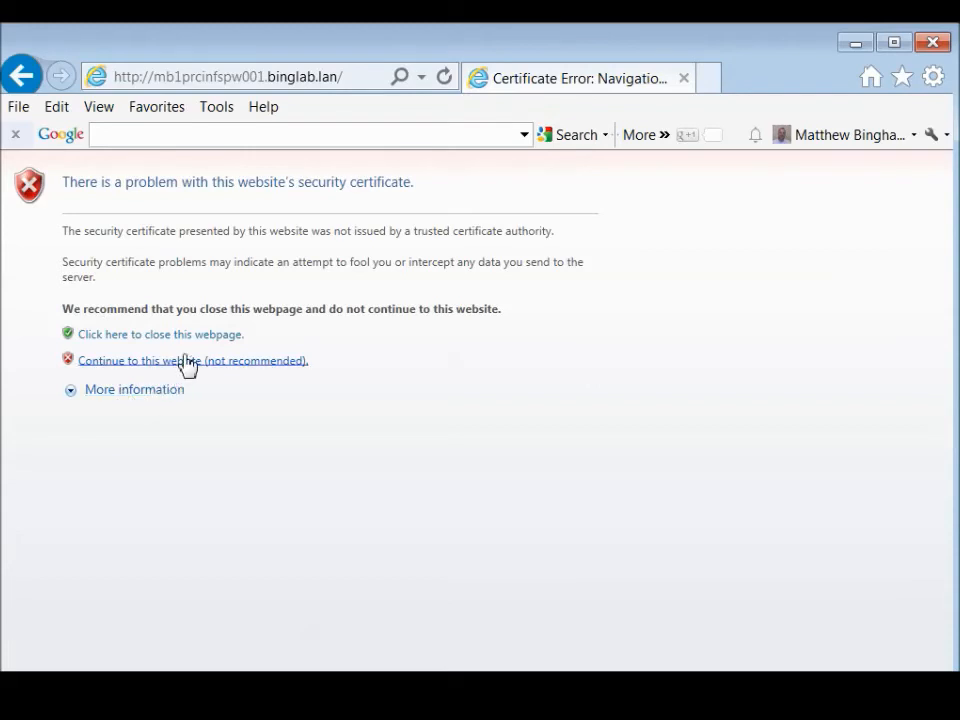
Continue past the certificate warning and fill the Create Administrator form with login Admin, name Spacewalk Admin, email root@localhost
{"action": "left_click", "coordinate": [192, 360]}
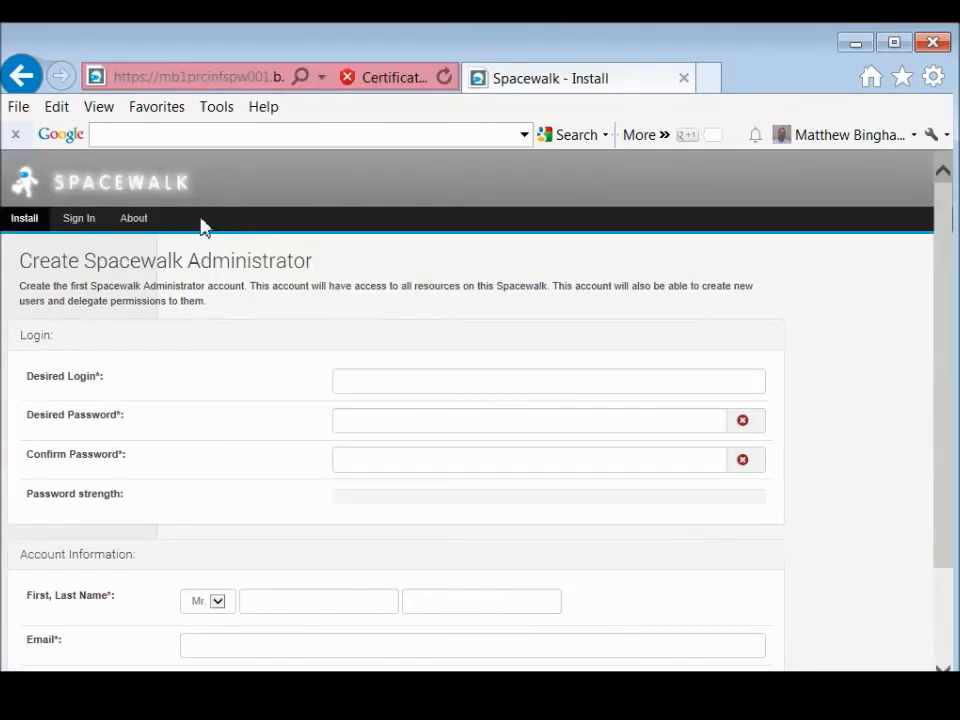
{"action": "mouse_move", "coordinate": [536, 348]}
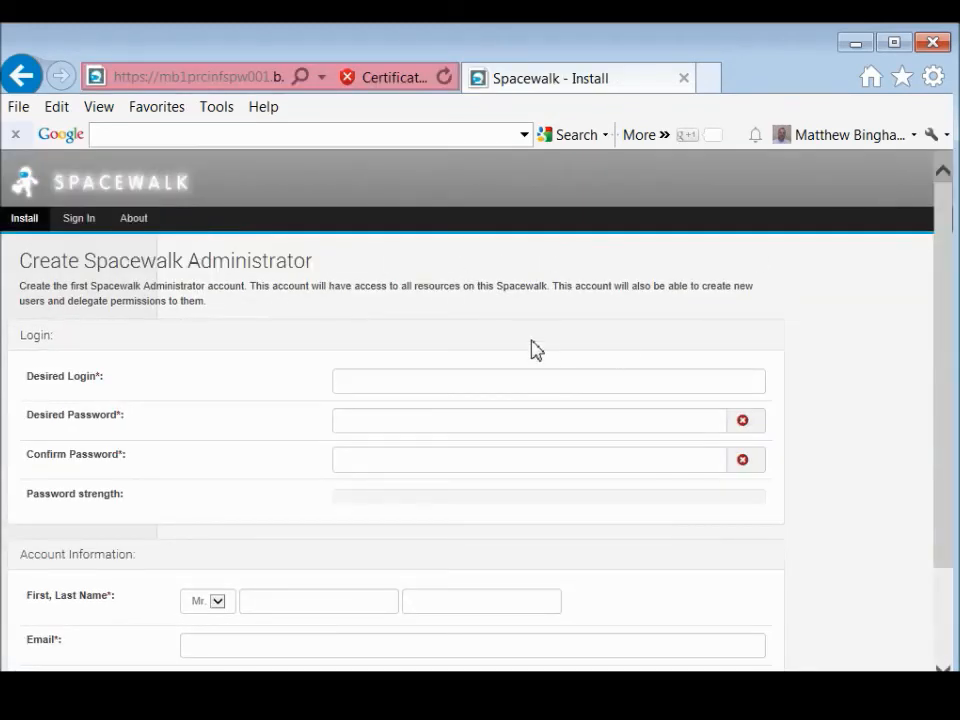
{"action": "left_click", "coordinate": [548, 380]}
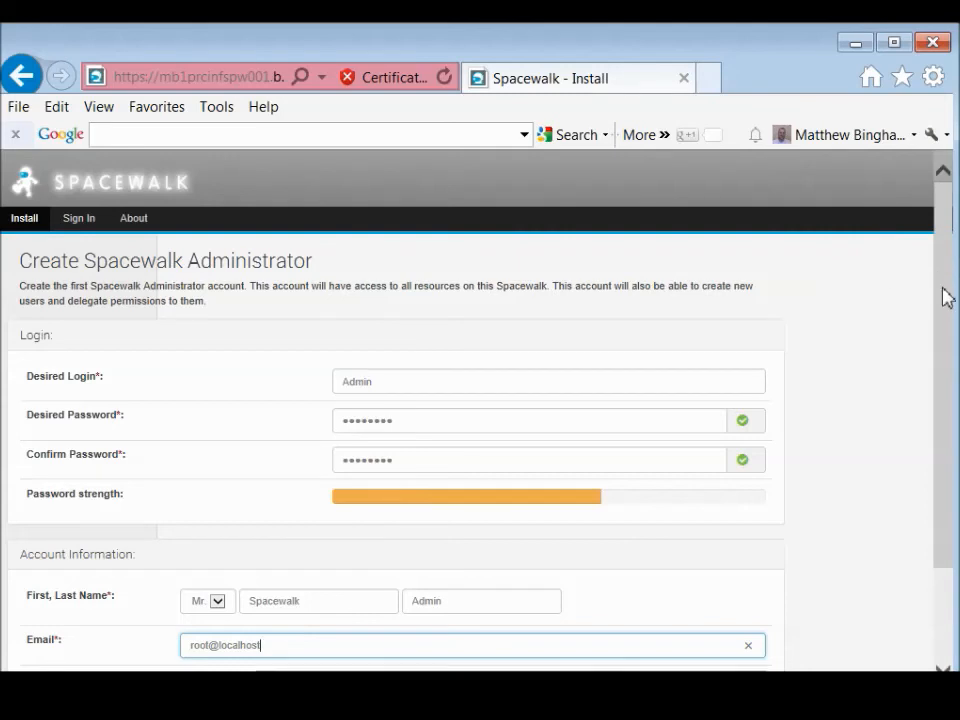
{"action": "scroll", "scroll_direction": "down", "scroll_amount": 3}
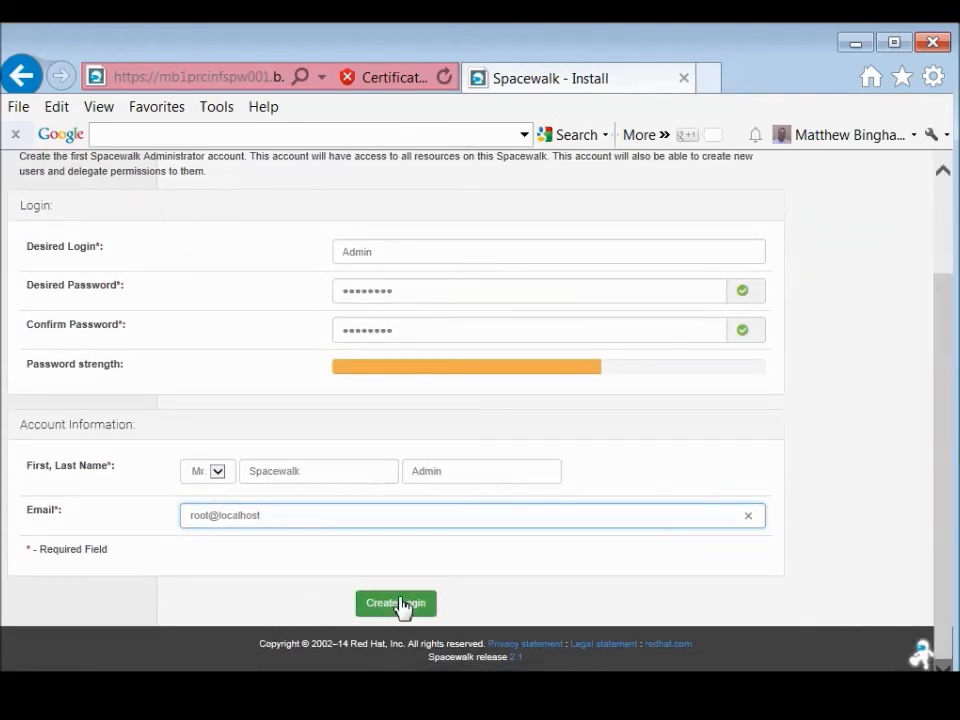
Create the administrator login and review the resulting Overview dashboard
{"action": "left_click", "coordinate": [396, 604]}
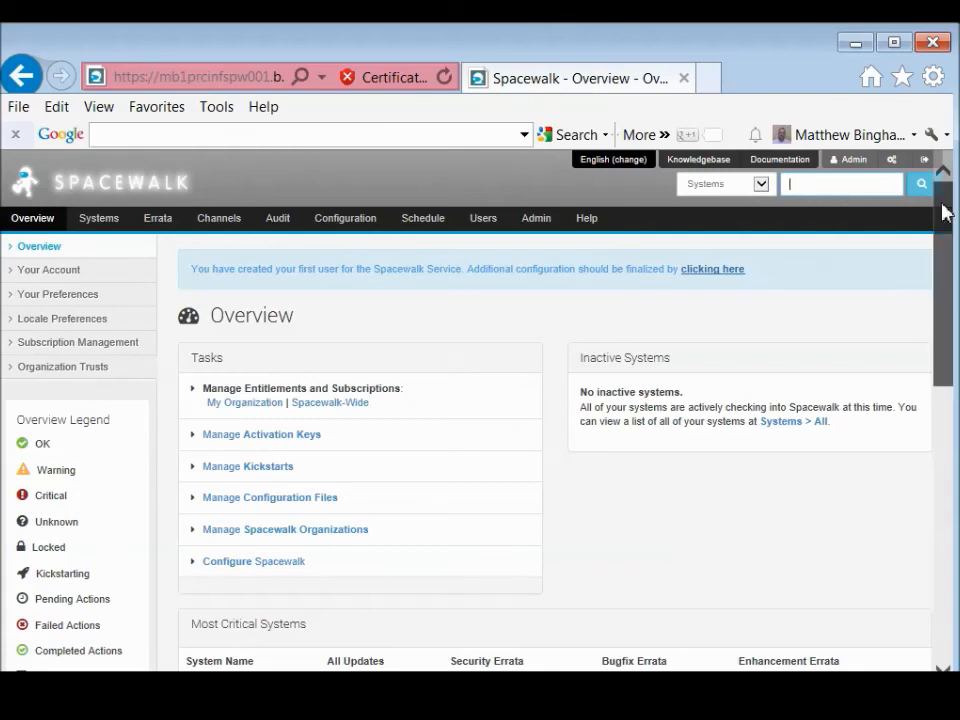
{"action": "scroll", "scroll_direction": "down", "scroll_amount": 3}
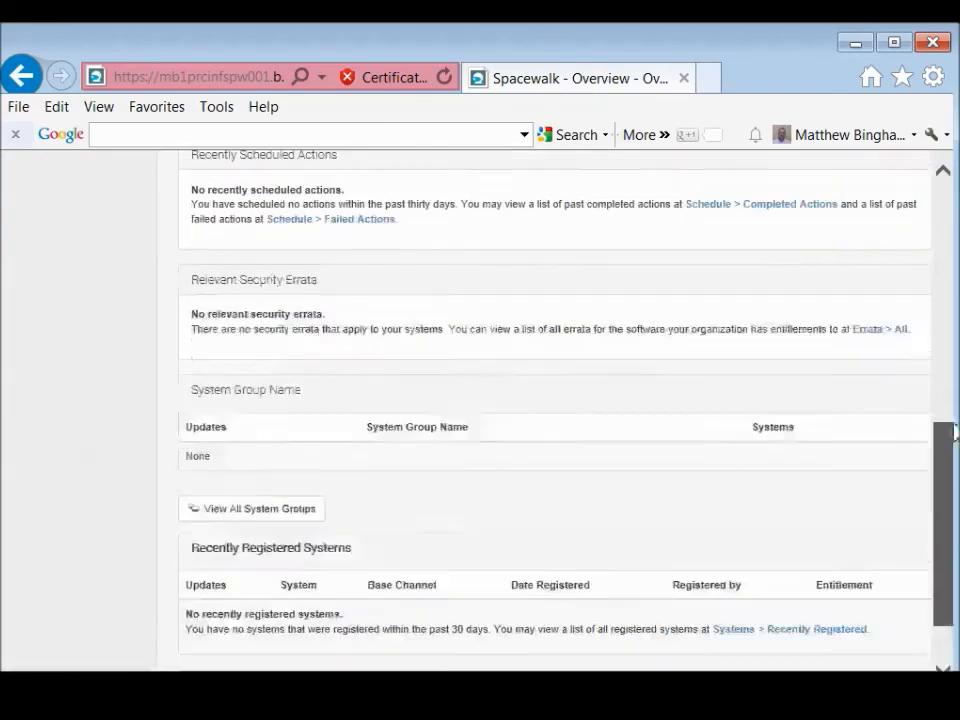
{"action": "scroll", "scroll_direction": "up", "scroll_amount": 3}
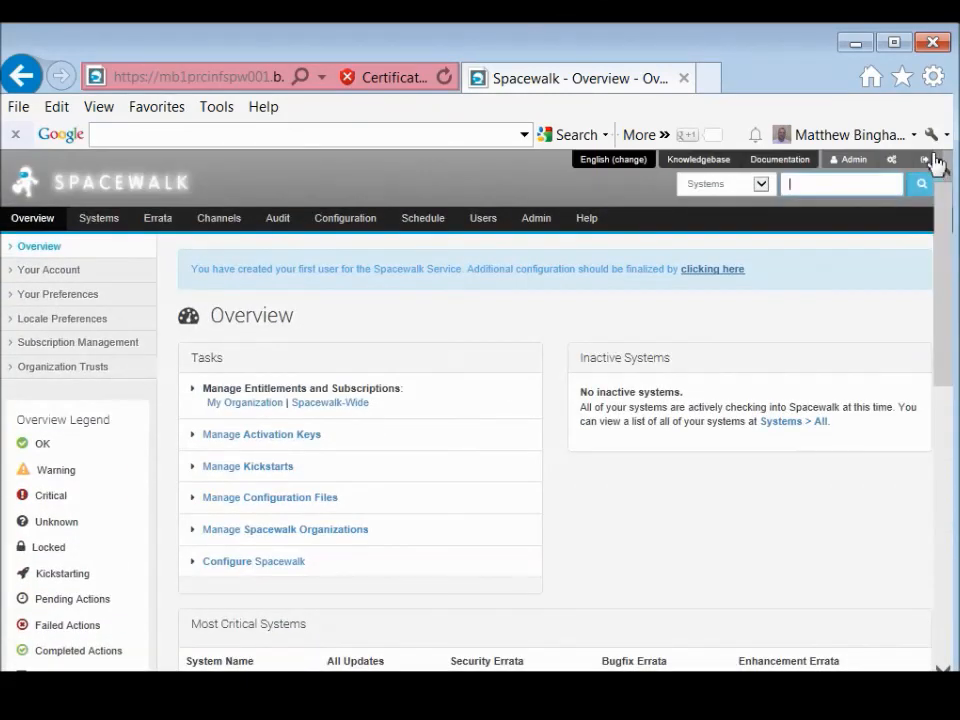